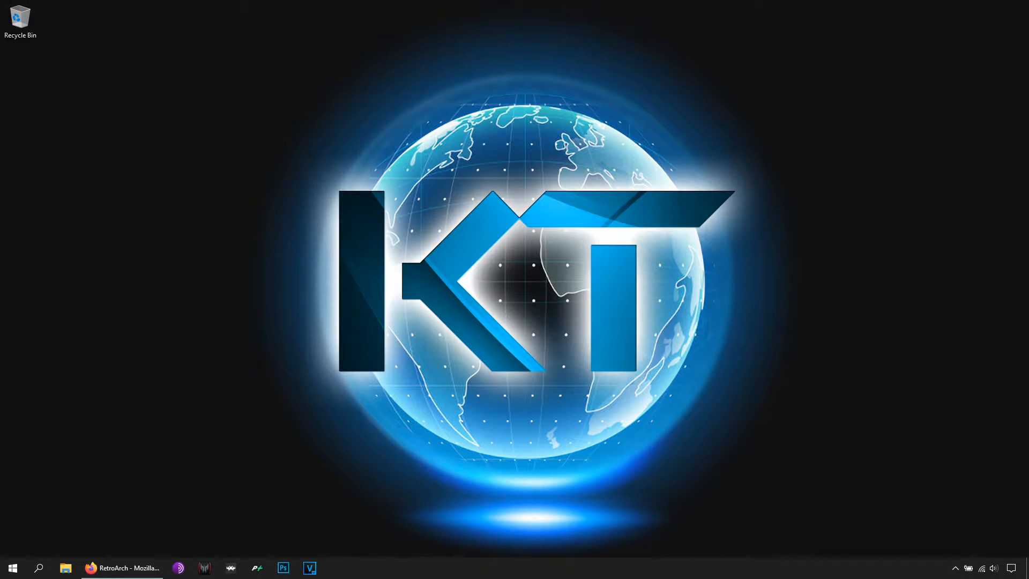
mouse_move(126, 489)
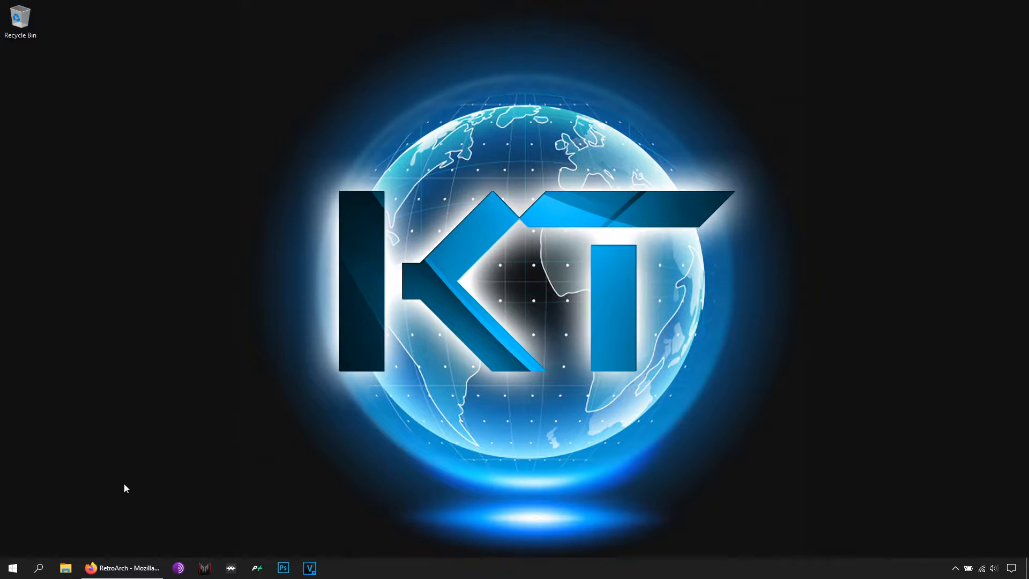
Launch RetroArch from the Windows taskbar.
click(121, 568)
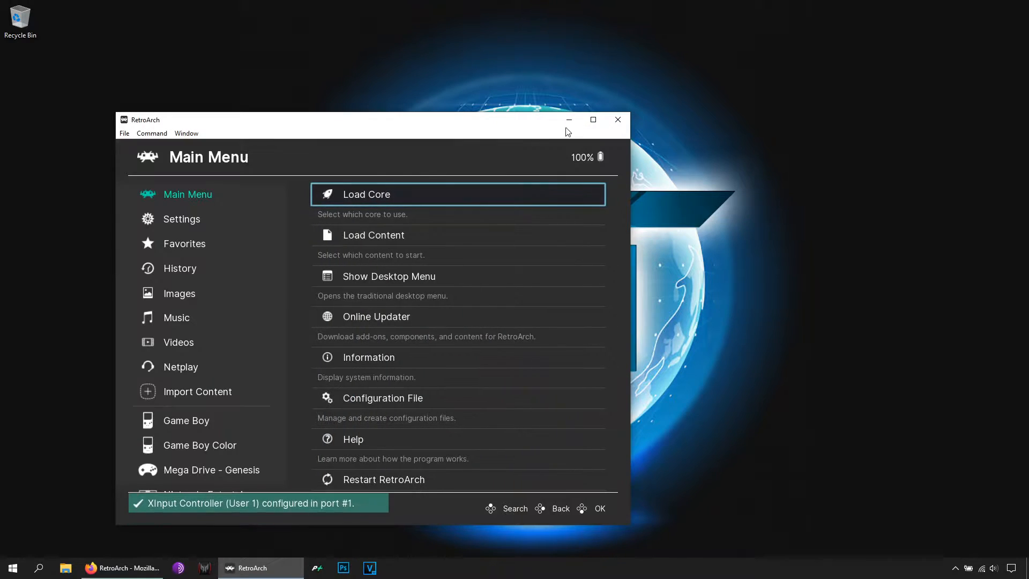
Maximize the RetroArch window and look into the Online Updater.
click(593, 119)
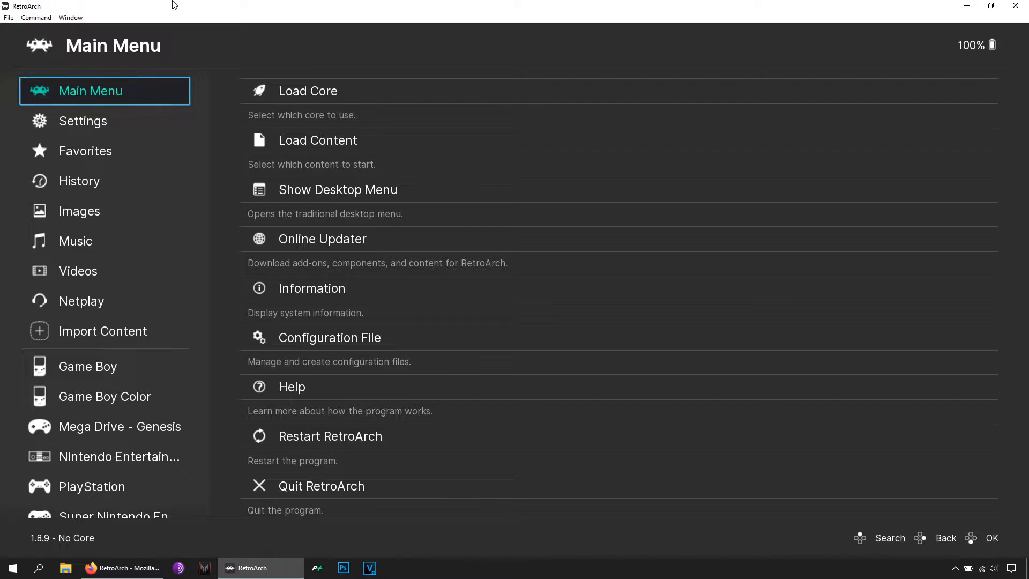
mouse_move(122, 77)
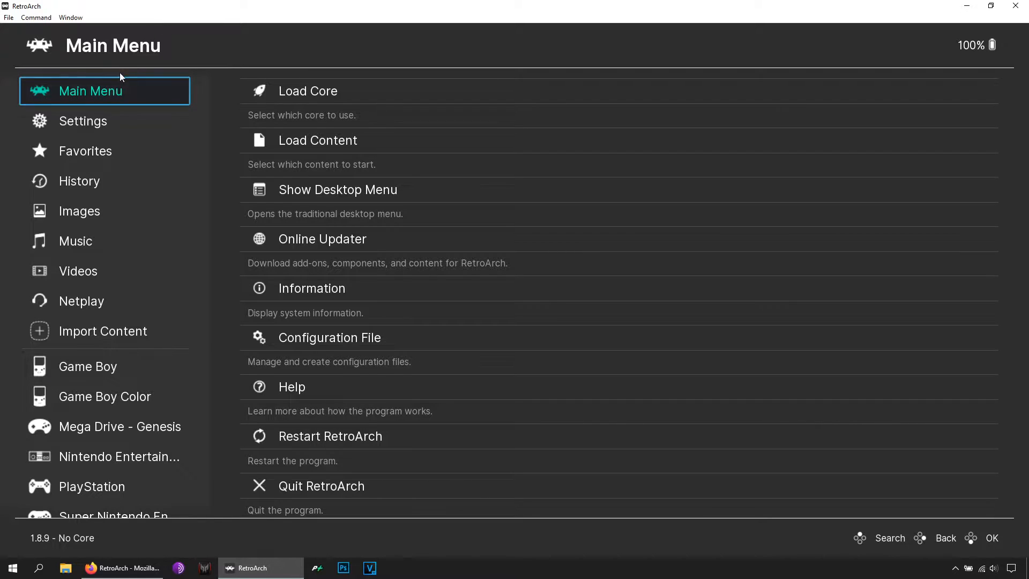
mouse_move(322, 238)
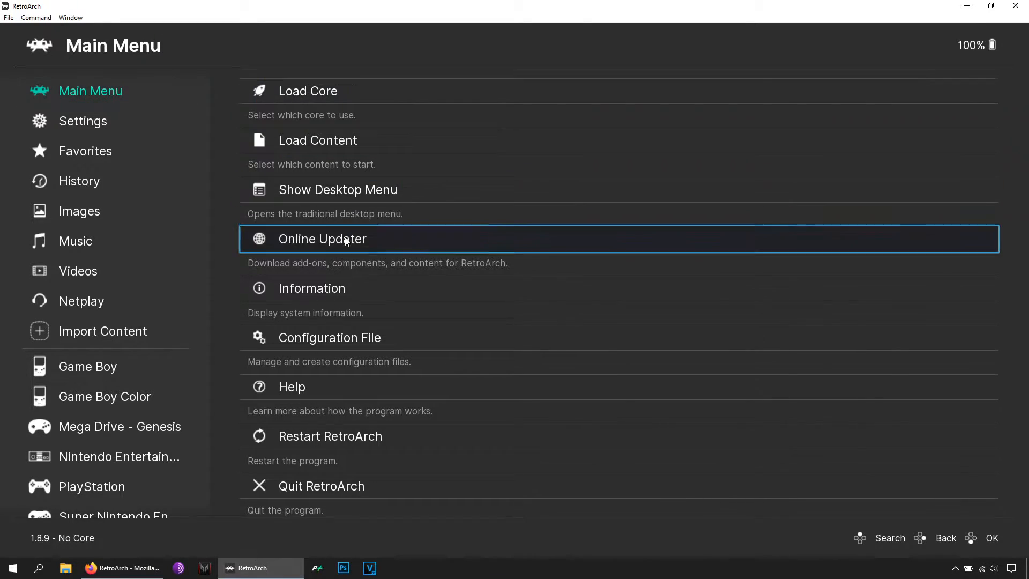
click(323, 240)
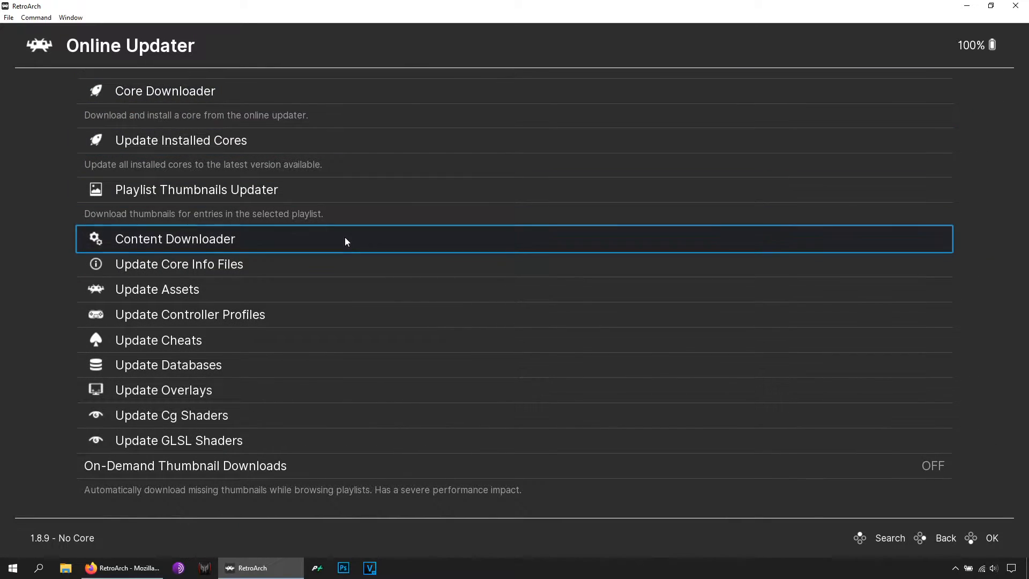
mouse_move(150, 396)
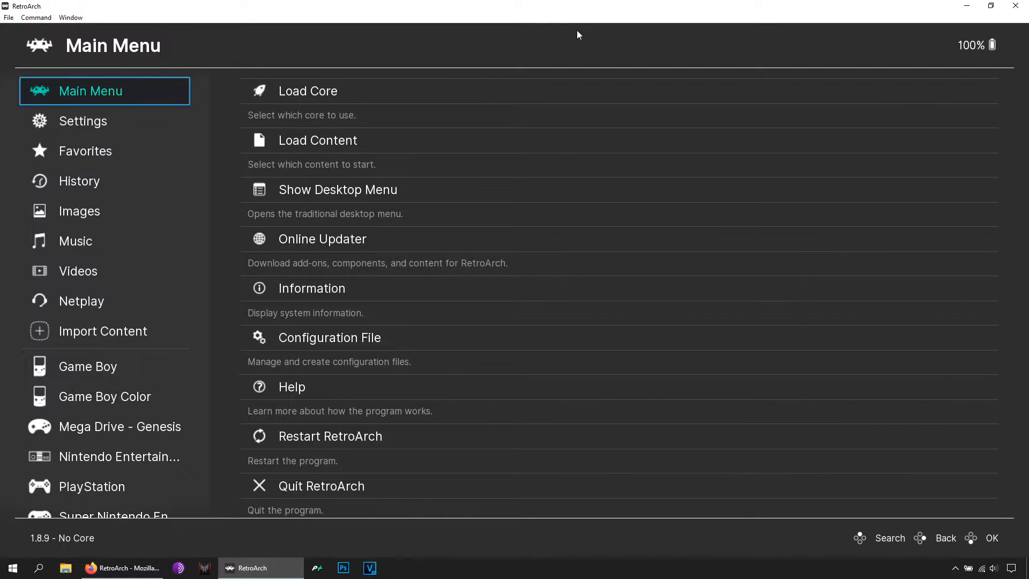
Start the Super Nintendo game from the playlist and bring up the Quick Menu with F1.
click(111, 517)
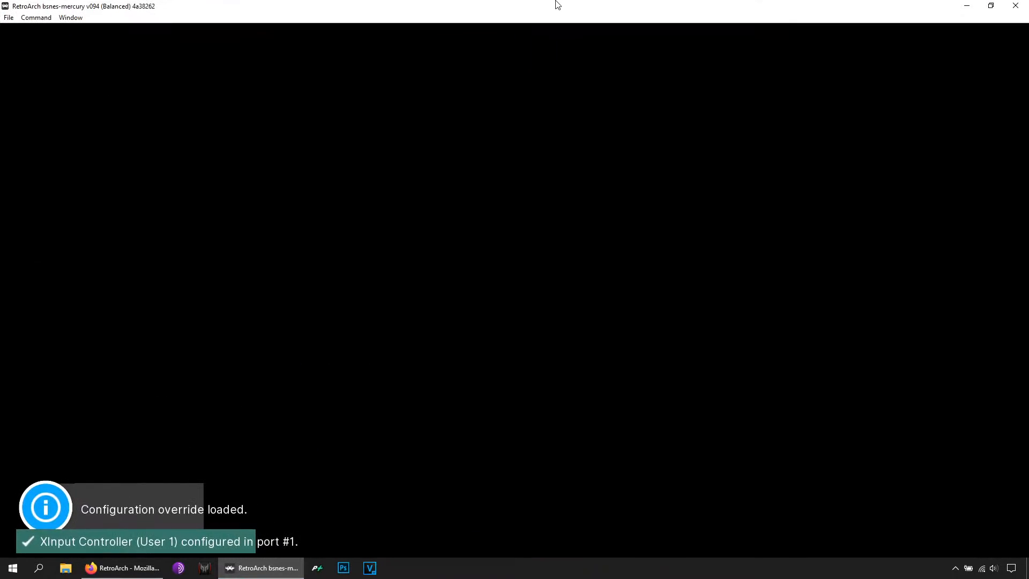
key(F1)
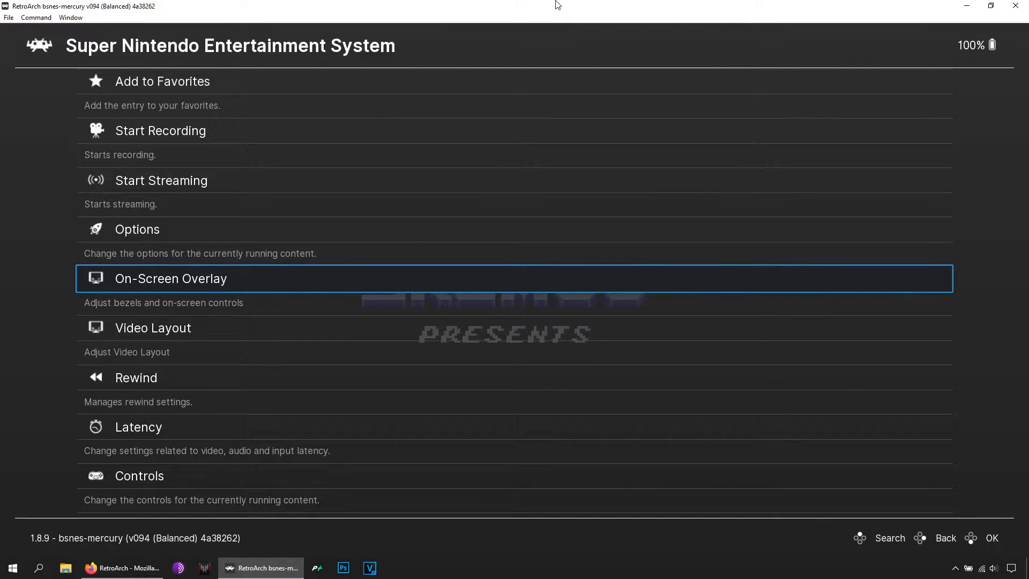
Choose snes-demonscrest-integer.cfg as the overlay preset from the bezel overlay folder.
click(171, 279)
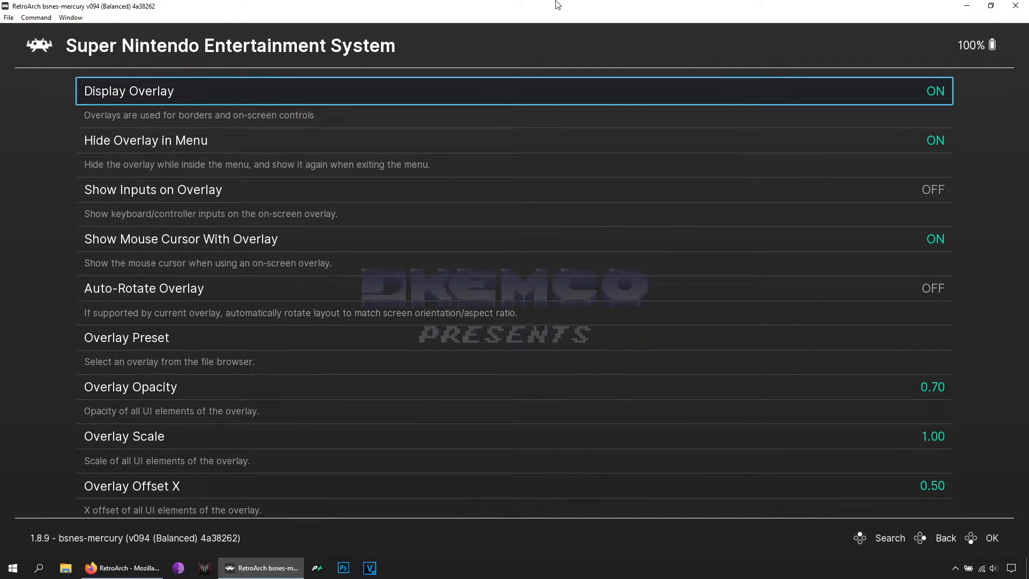
key(Down)
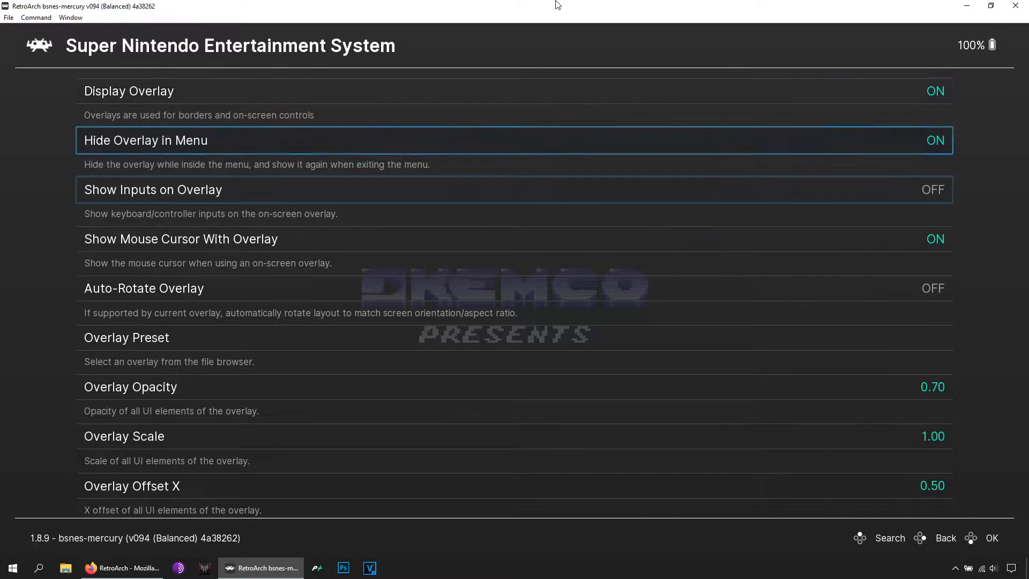
scroll(down, 3)
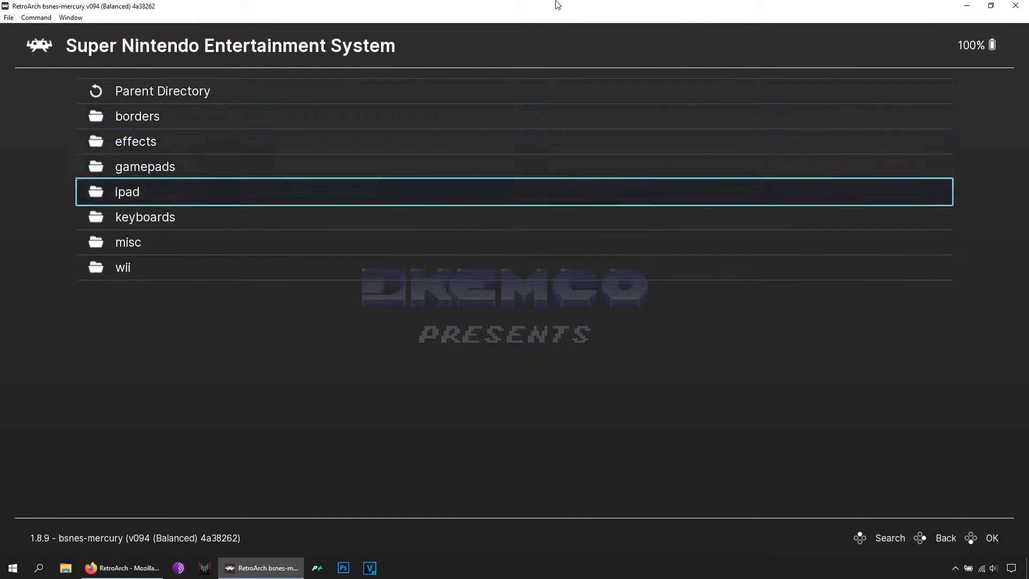
key(up)
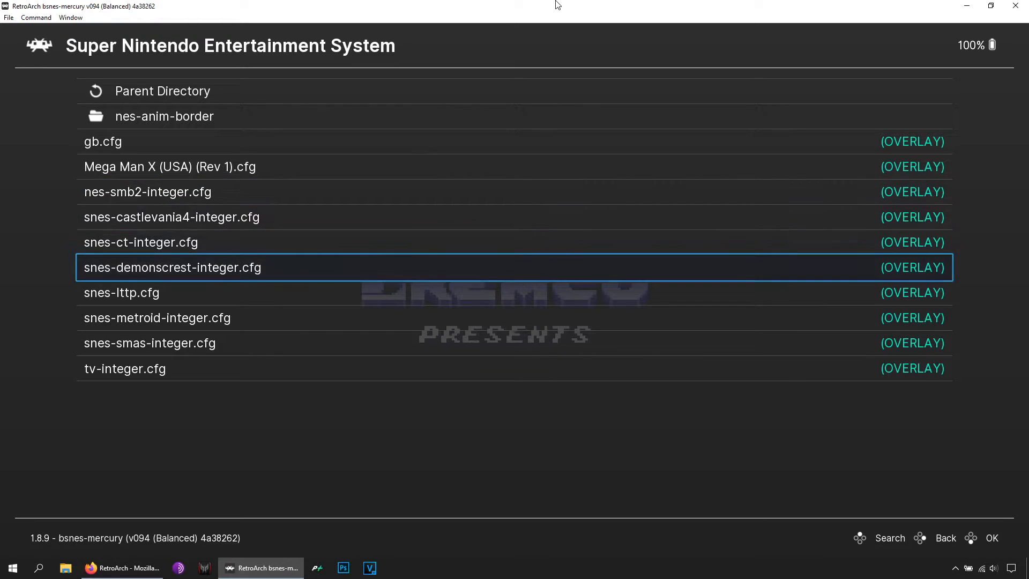
click(172, 267)
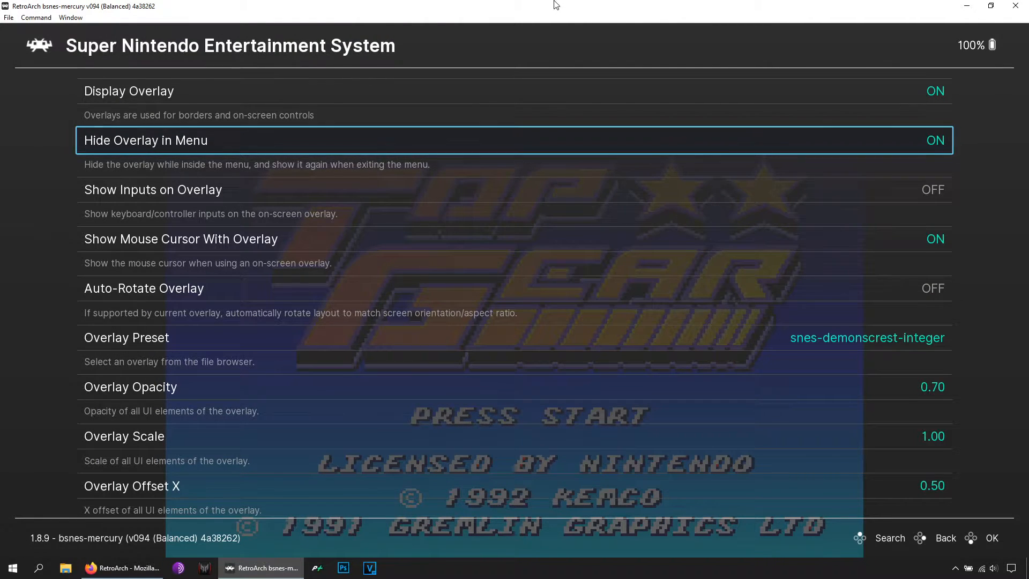
Turn Hide Overlay in Menu off and lower the overlay opacity to 0.40.
click(934, 140)
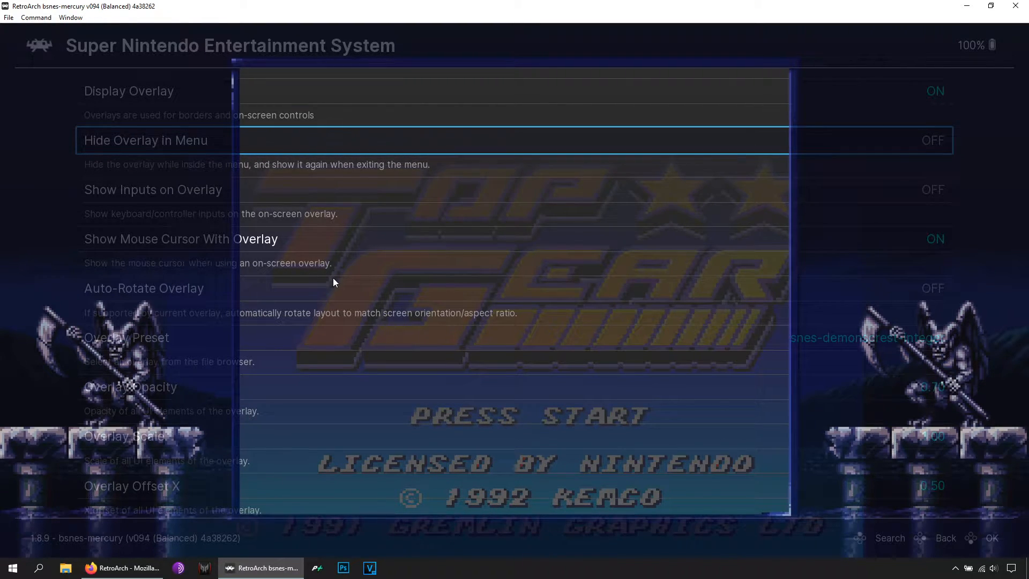
mouse_move(248, 265)
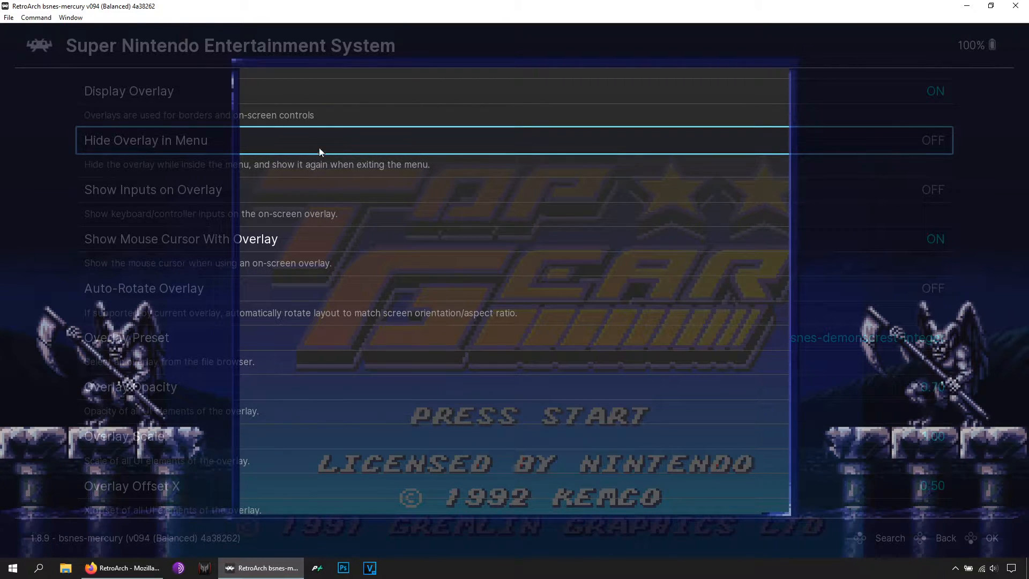
mouse_move(854, 283)
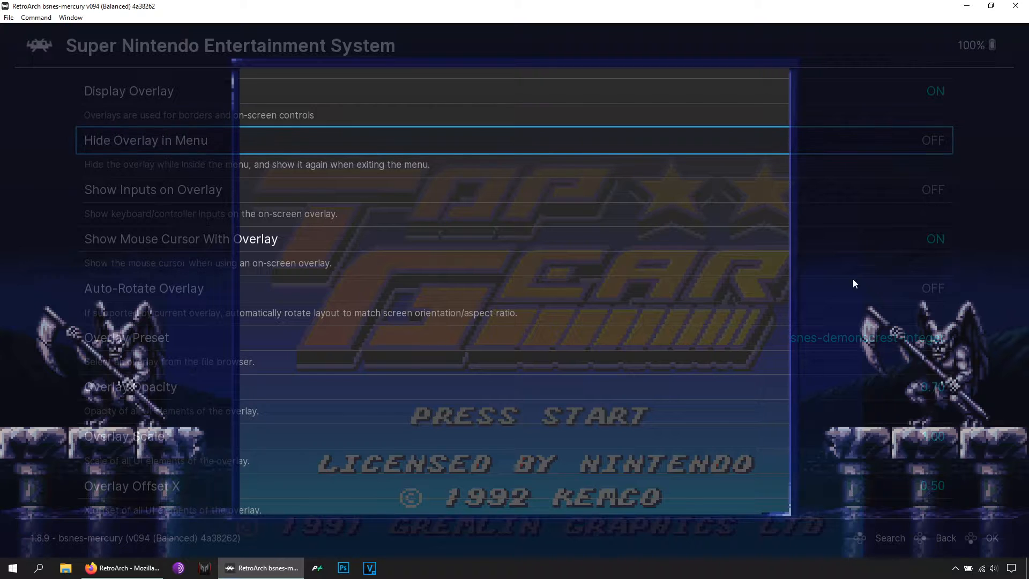
mouse_move(690, 319)
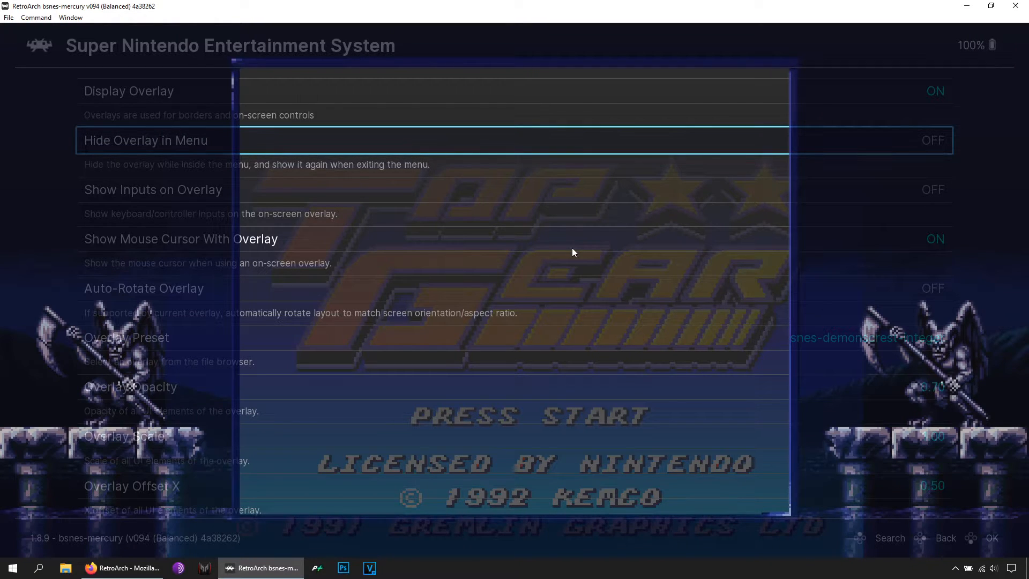
mouse_move(267, 65)
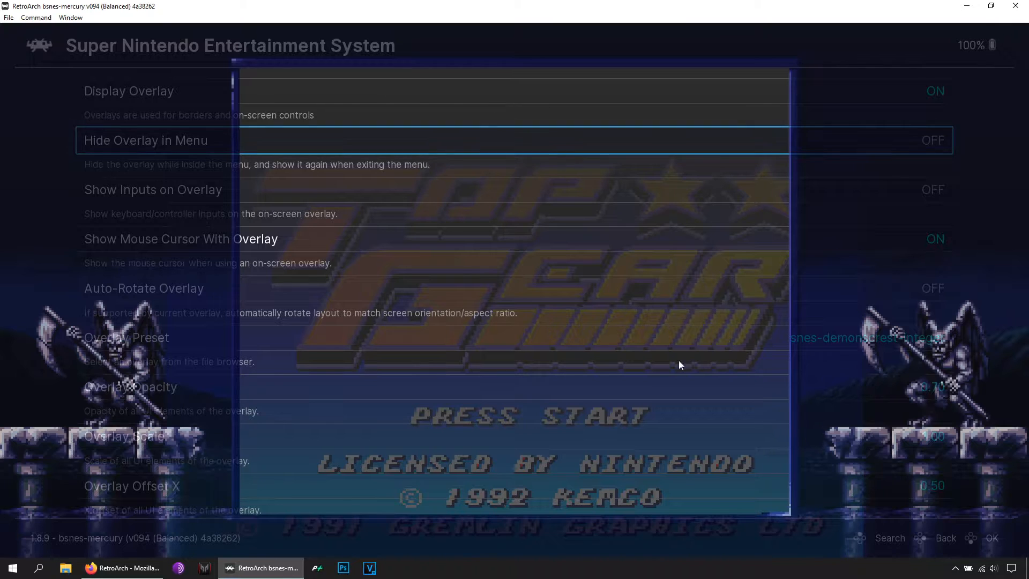
click(931, 139)
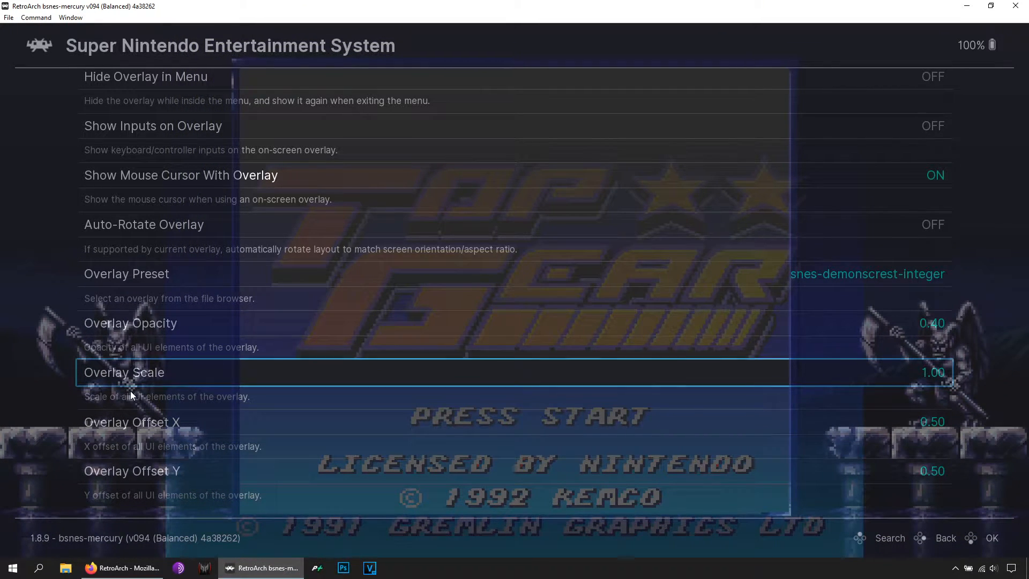
mouse_move(4, 161)
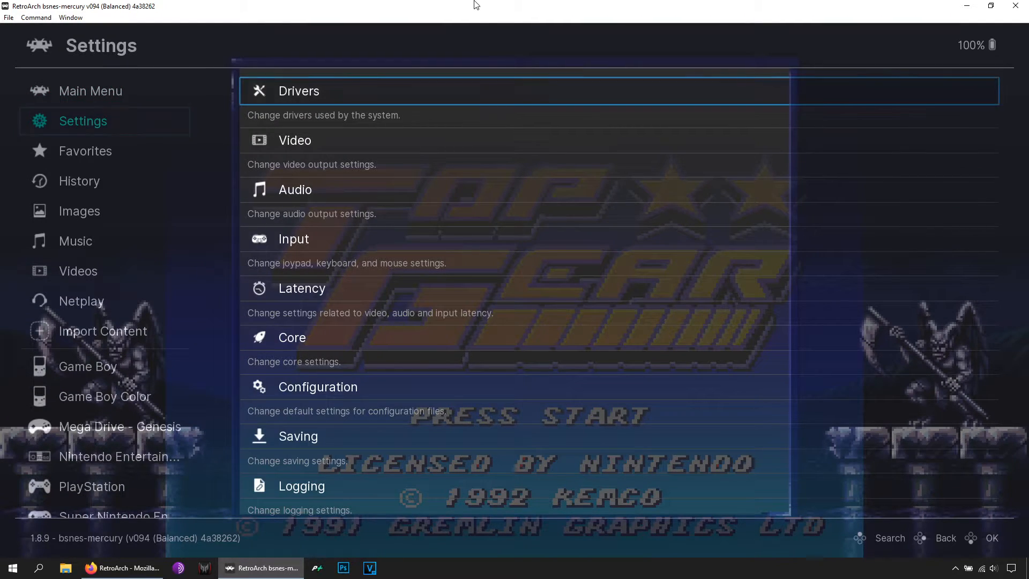
In Video > Scaling, set Aspect Ratio to Custom and check the 1723 by 997 custom size.
click(294, 140)
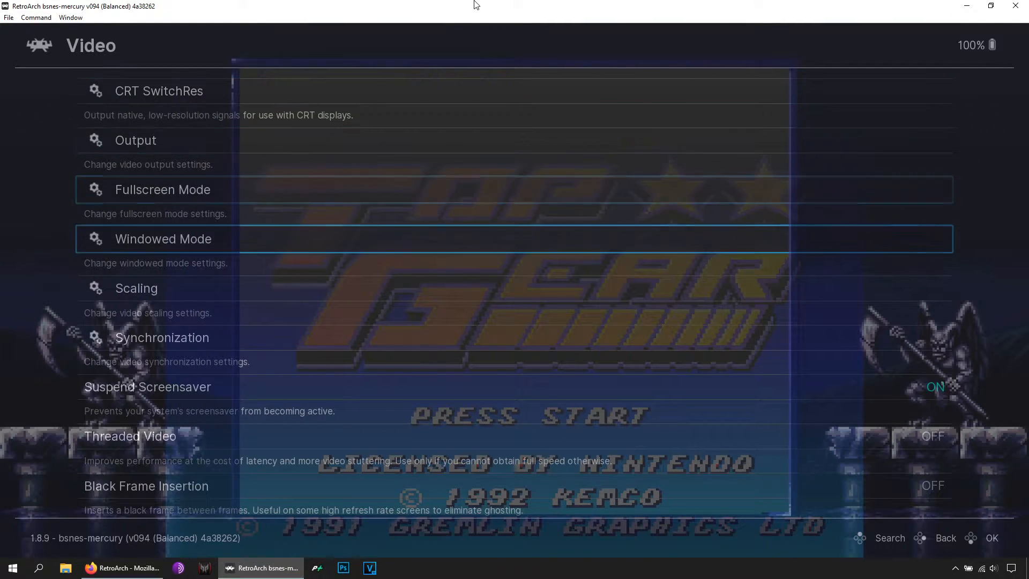
click(136, 289)
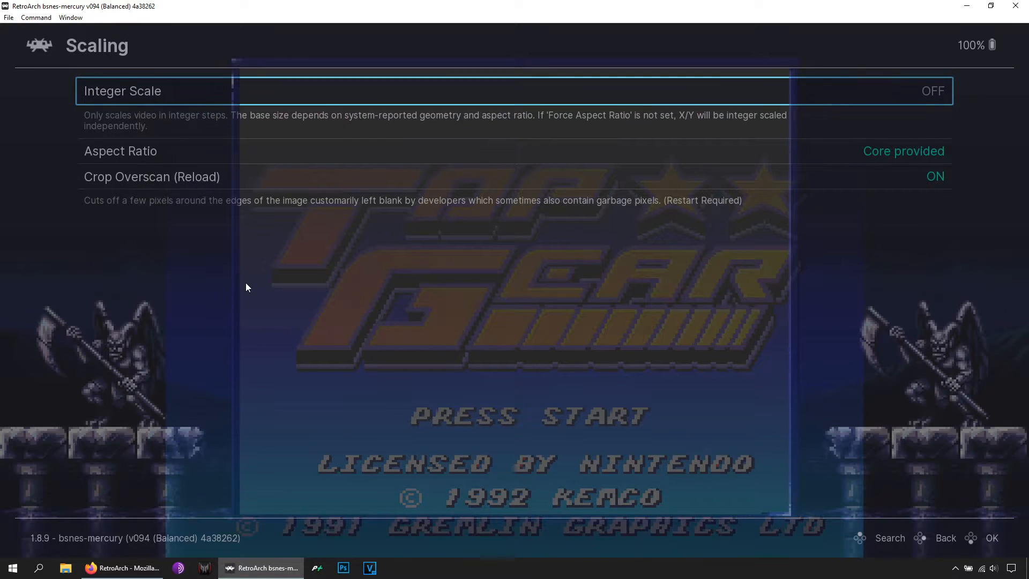
key(down)
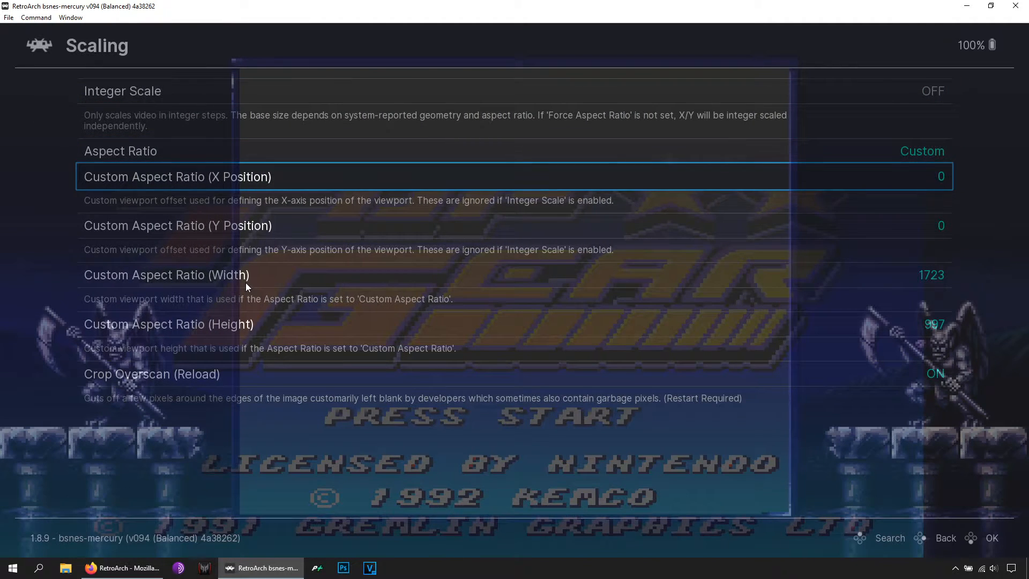
key(down)
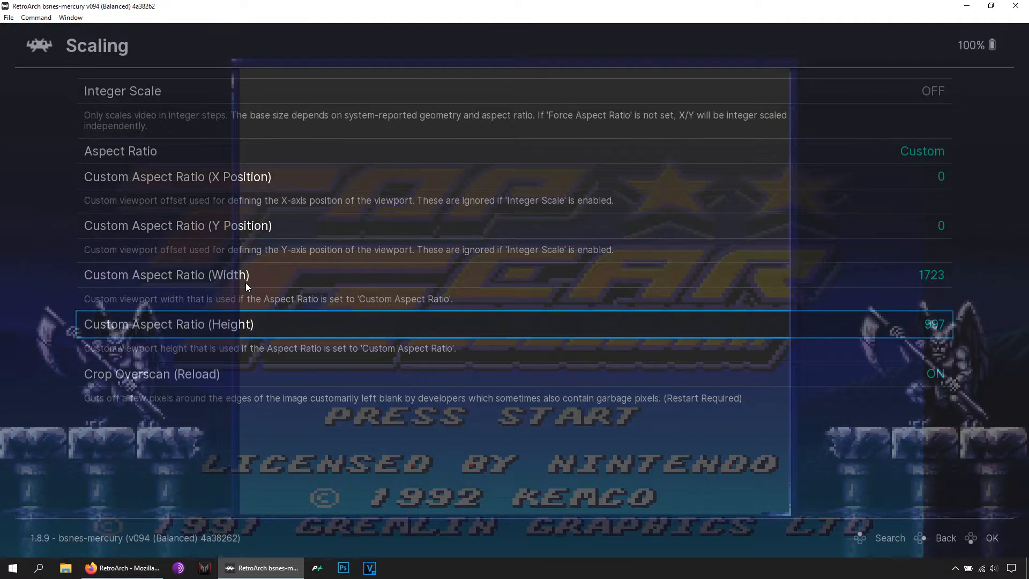
key(up)
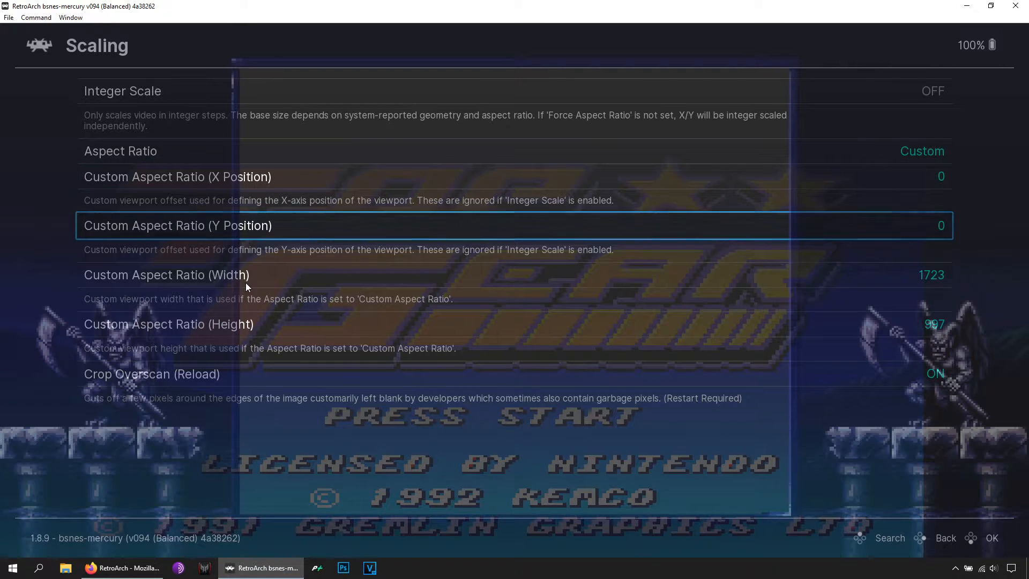
key(Down)
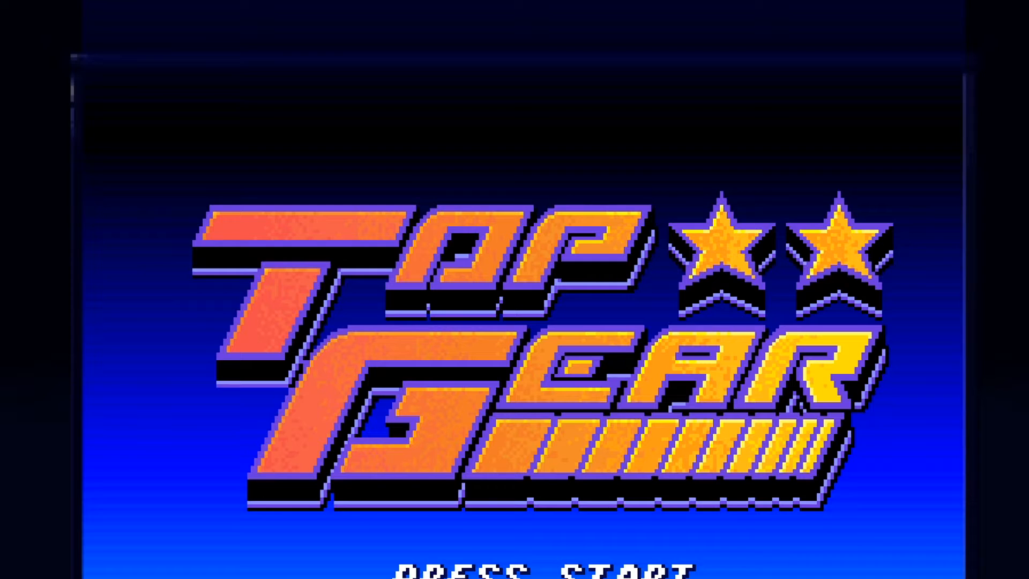
mouse_move(192, 37)
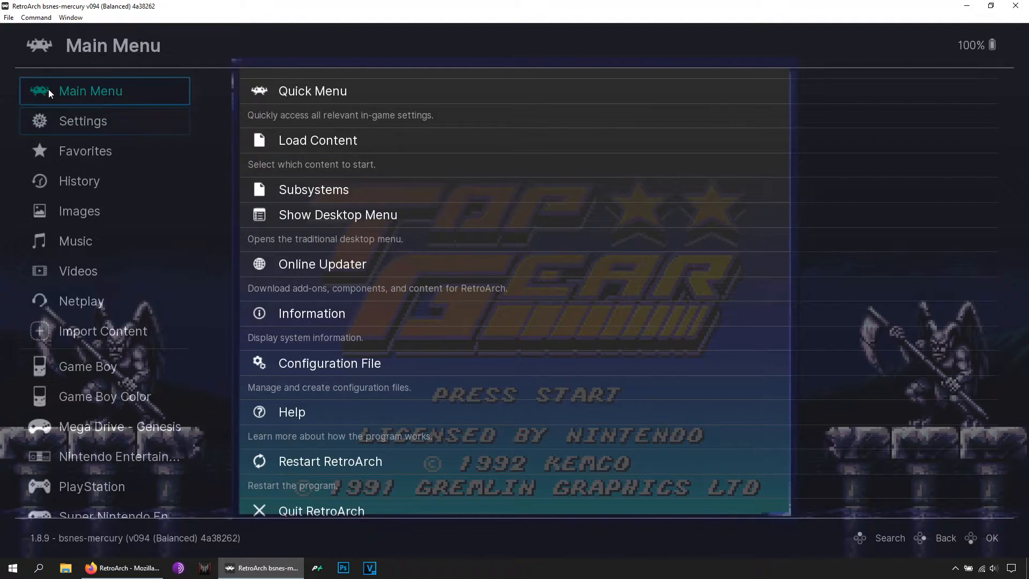
Bring the menu back up over Top Gear's title screen.
click(312, 90)
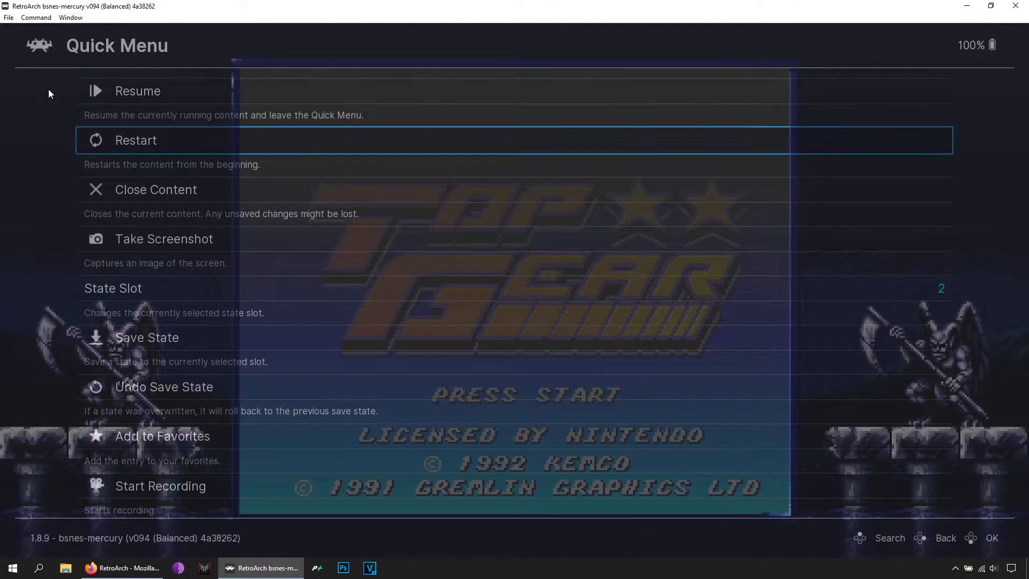
Raise the overlay opacity from 0.40 to 0.68 in On-Screen Overlay.
scroll(down, 3)
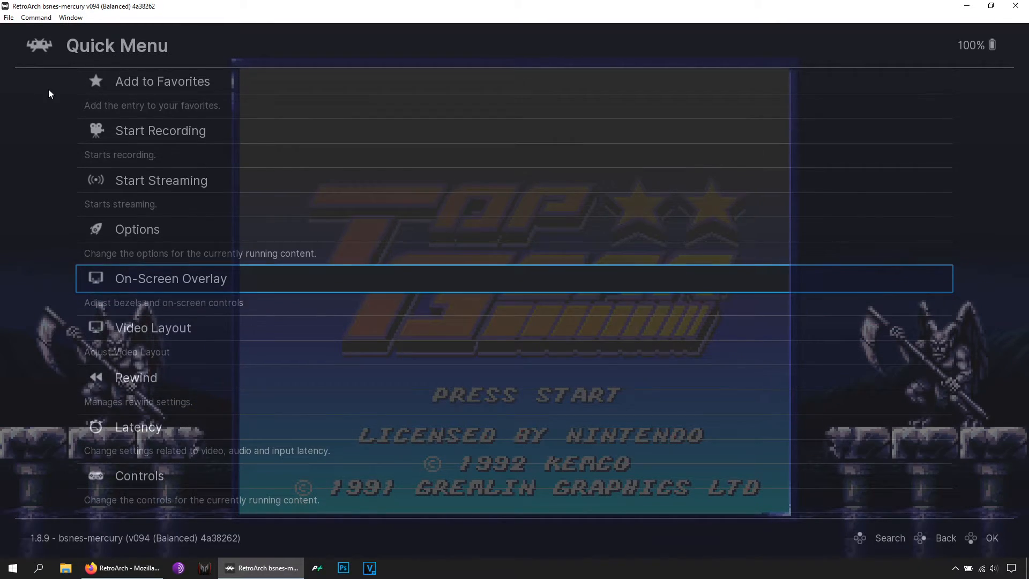
click(170, 279)
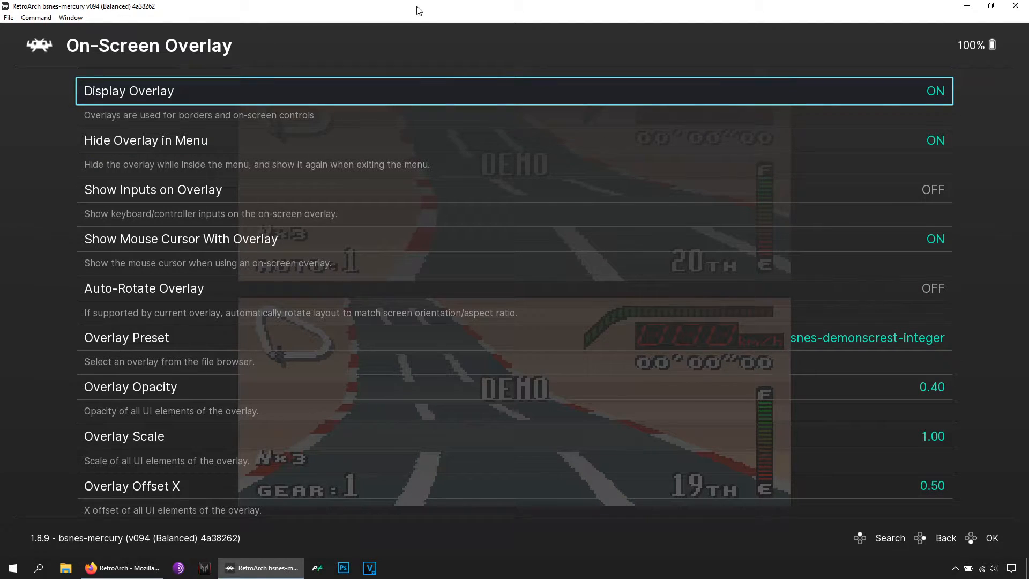
scroll(down, 3)
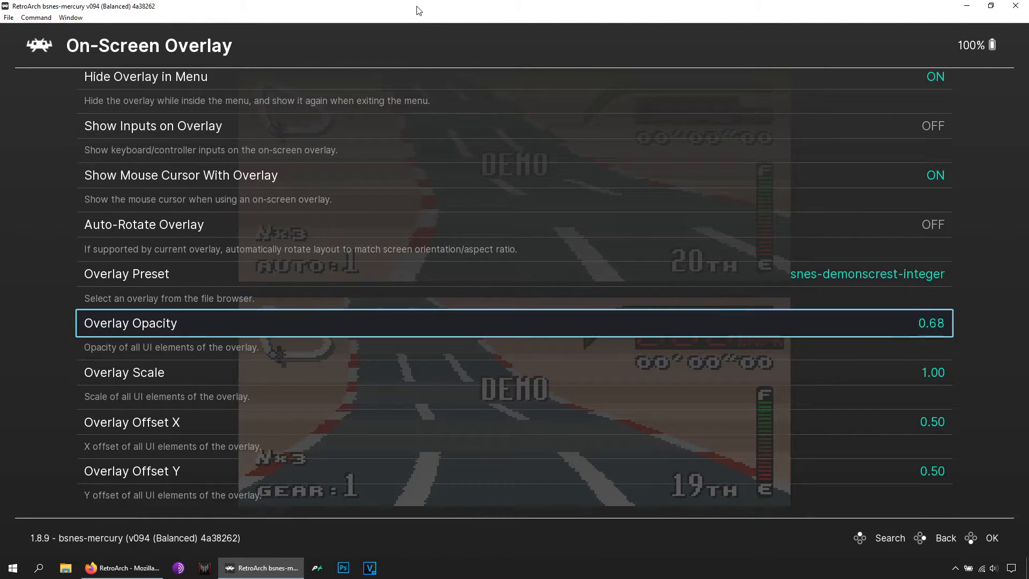
scroll(left, 3)
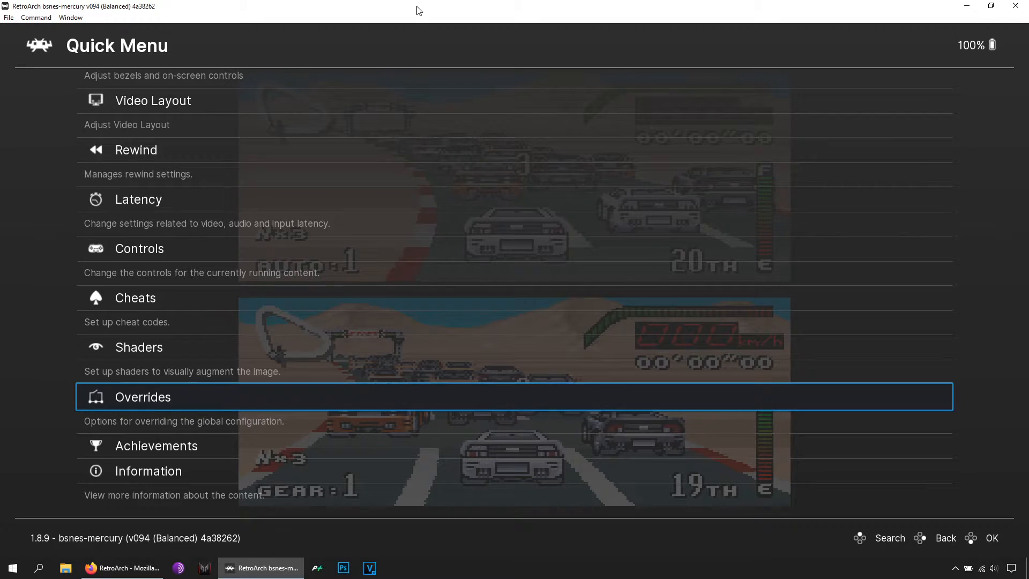
Step through the Overrides entries to Save Game Overrides for this game.
click(143, 397)
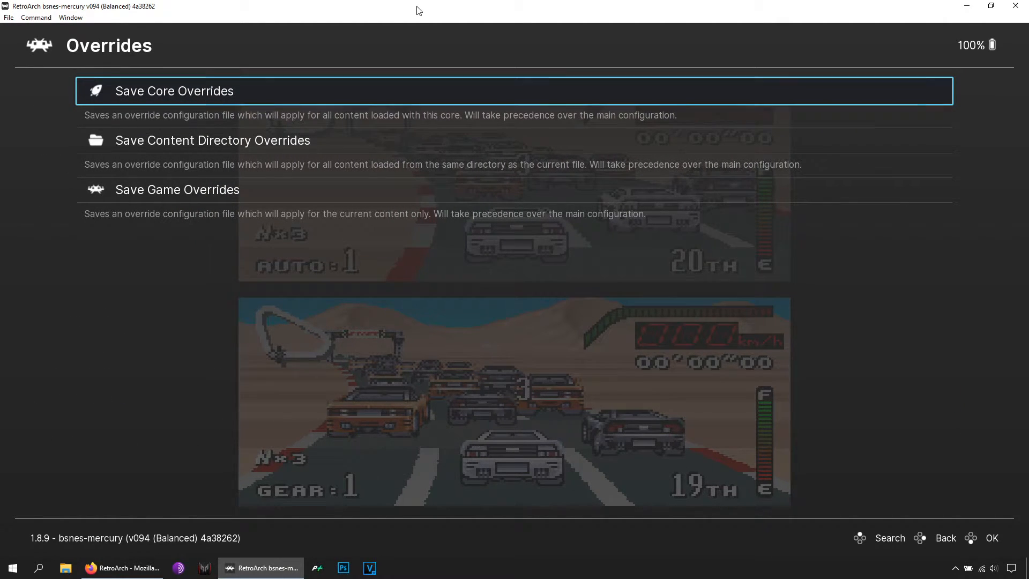
key(Down)
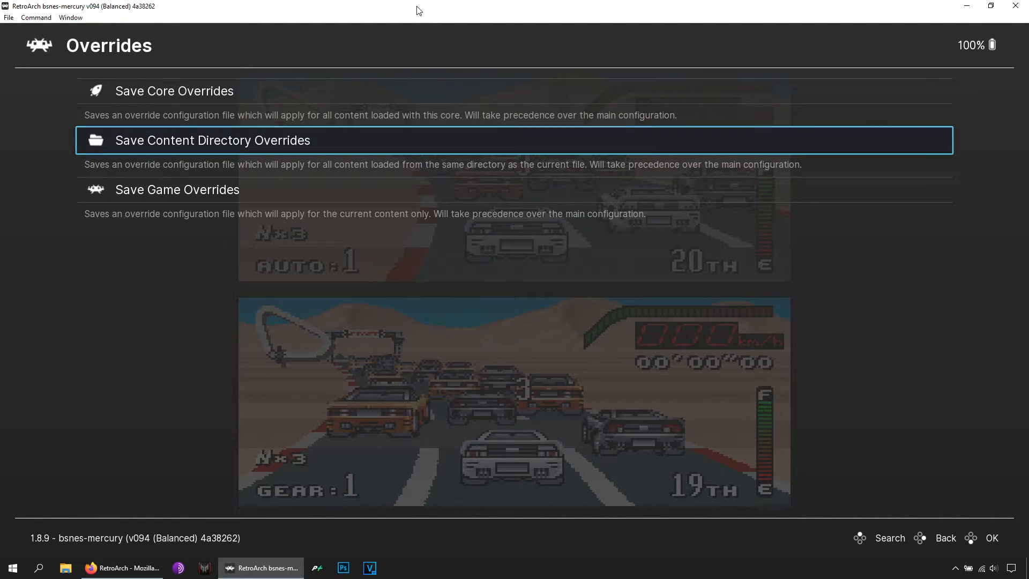
key(Down)
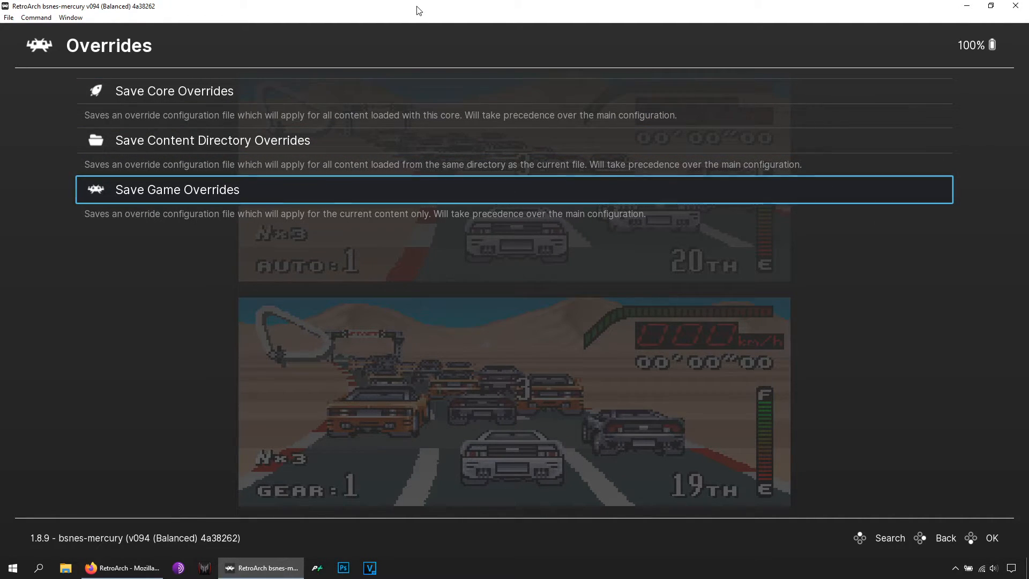
key(Up)
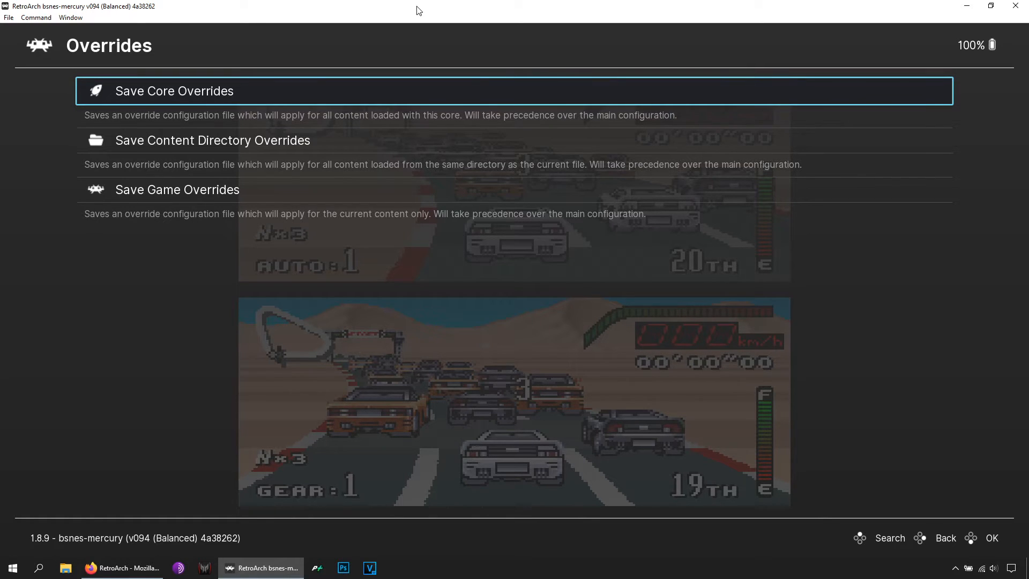
key(Down)
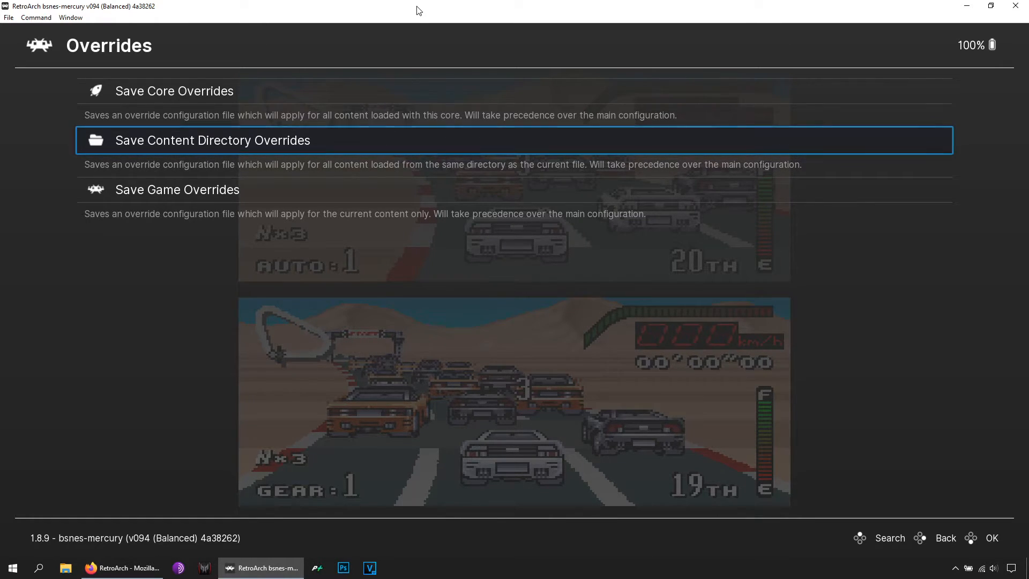
key(Down)
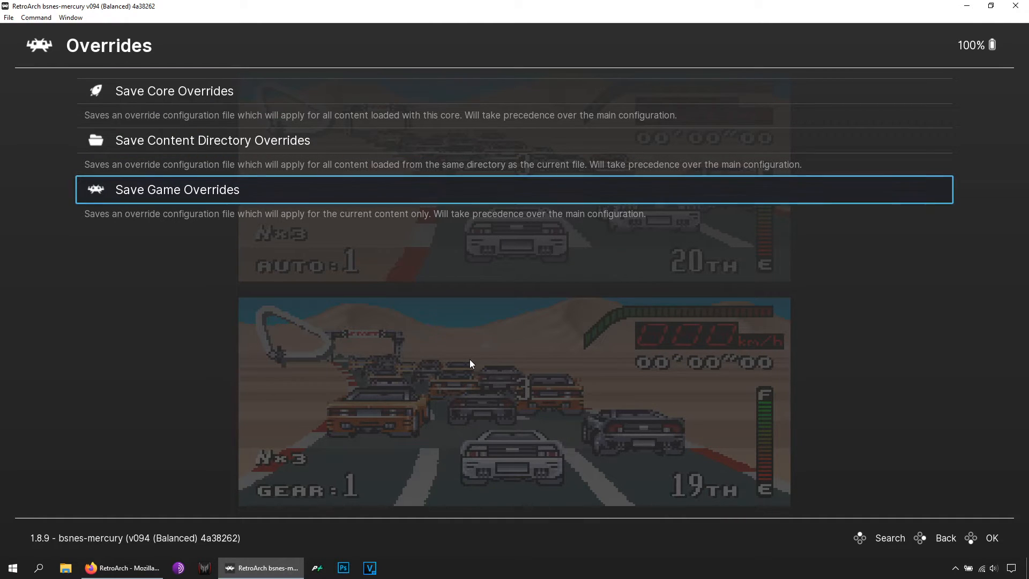
mouse_move(477, 367)
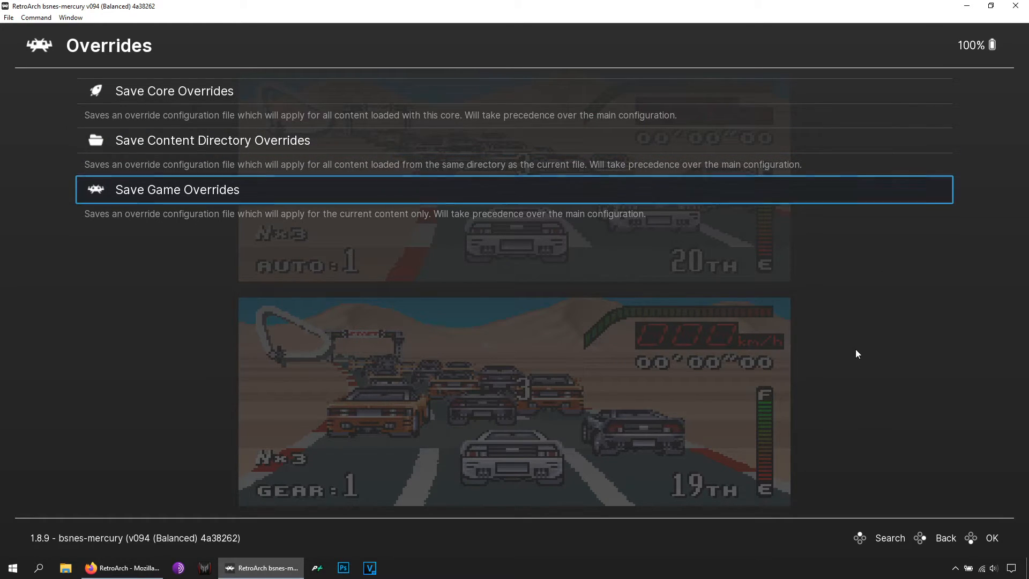
mouse_move(249, 294)
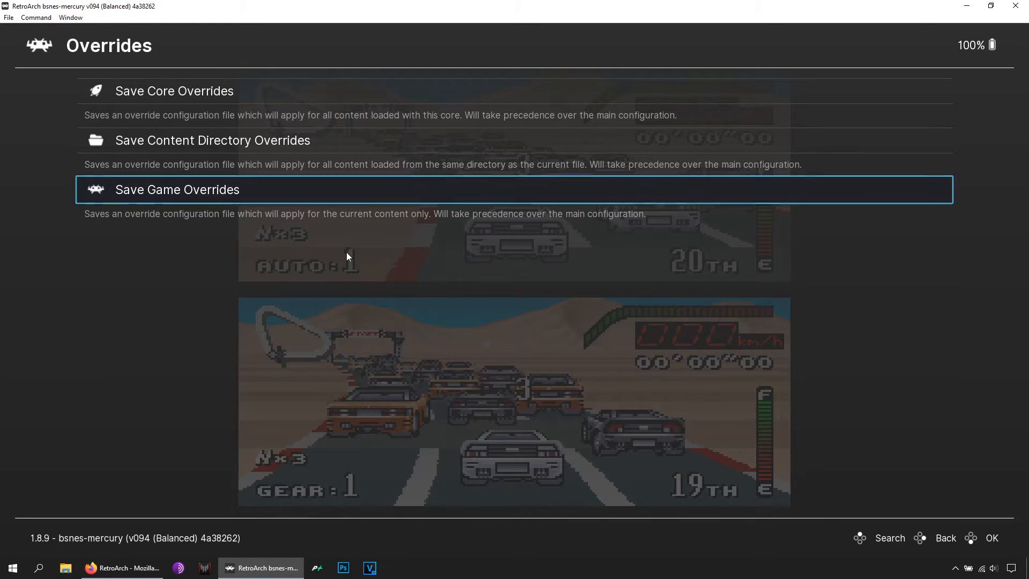
Look through Settings > Video, then leave RetroArch for File Explorer.
click(946, 537)
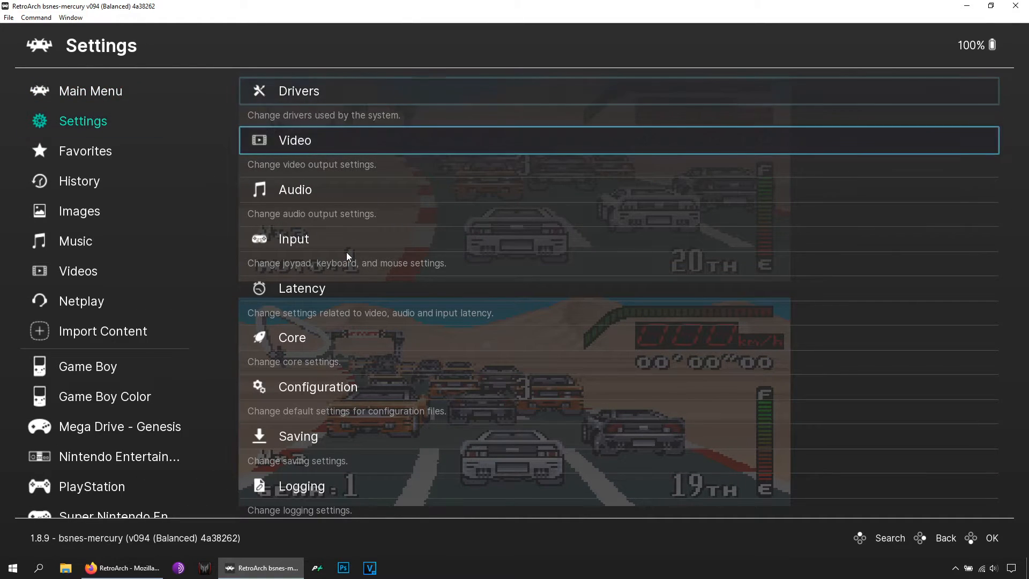
click(294, 139)
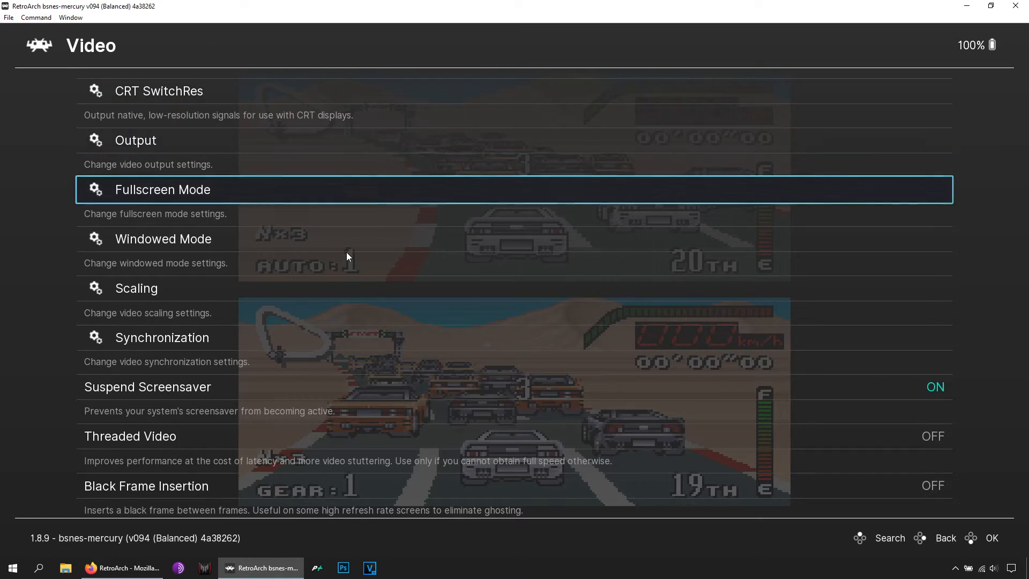
click(162, 190)
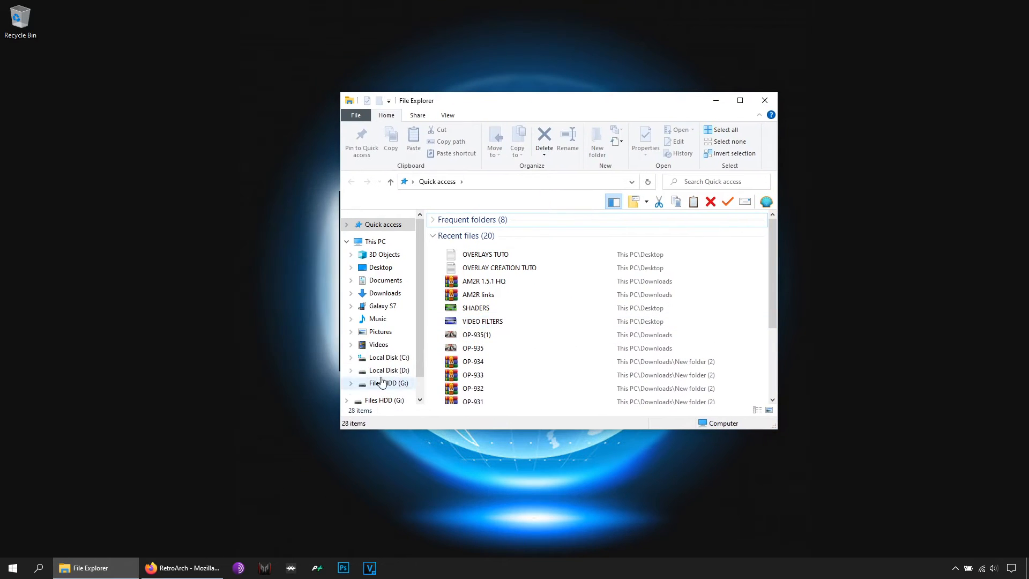
Browse to D:\EMULATORS\RetroArch\overlays\borders and paste the Mega Man X overlay files.
click(388, 370)
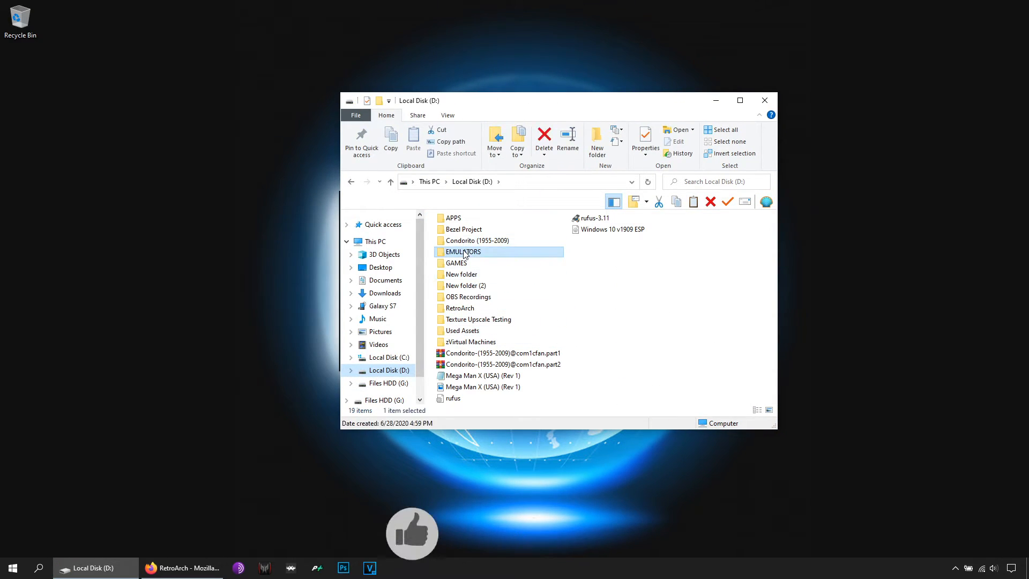
double_click(463, 251)
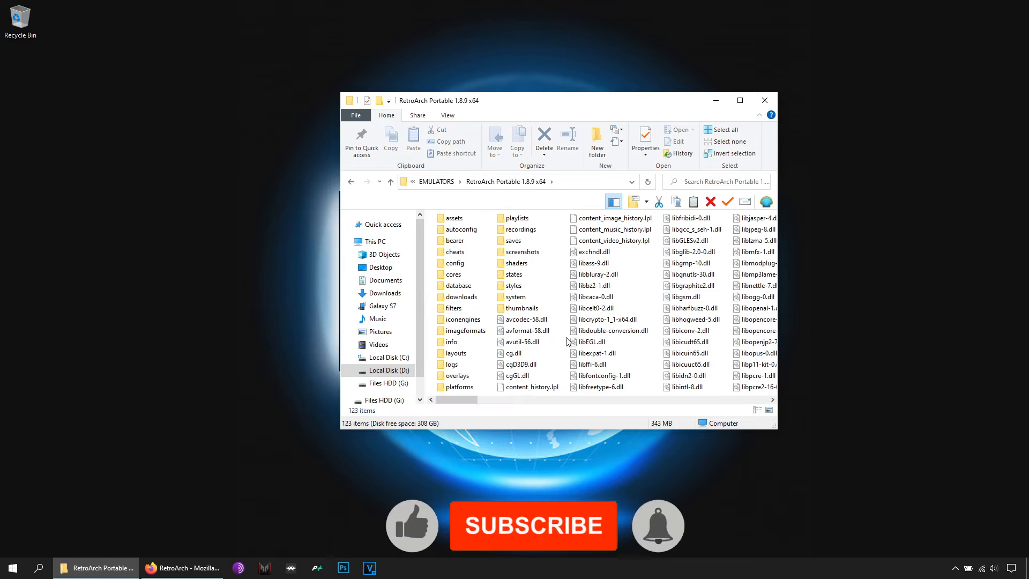
click(533, 525)
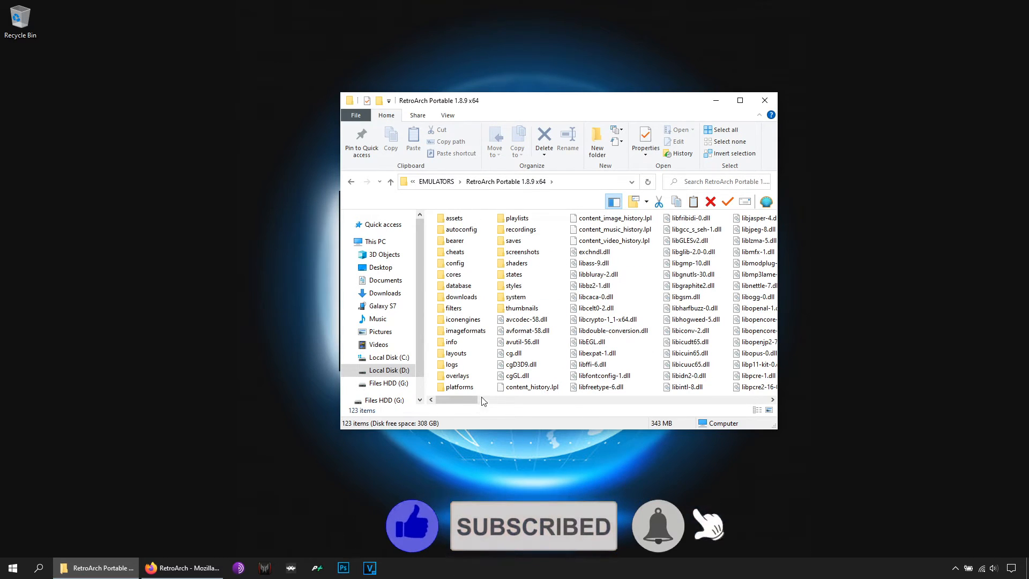
double_click(457, 376)
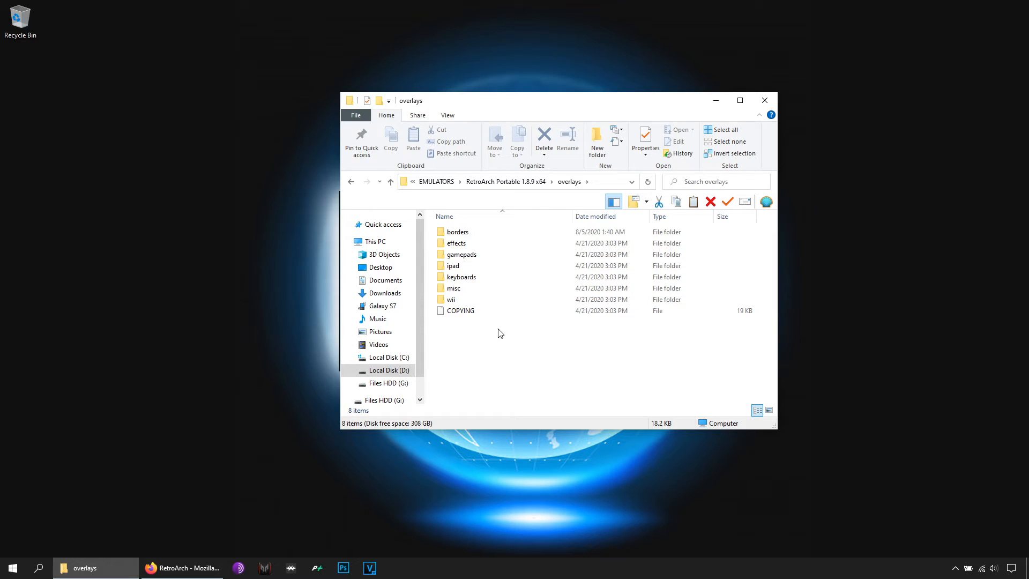
click(457, 232)
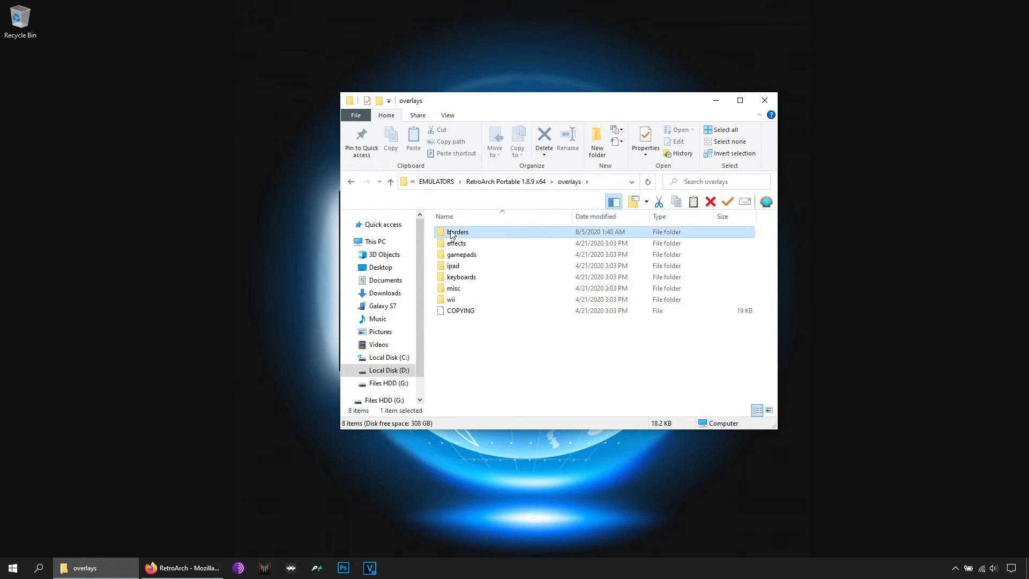
double_click(457, 231)
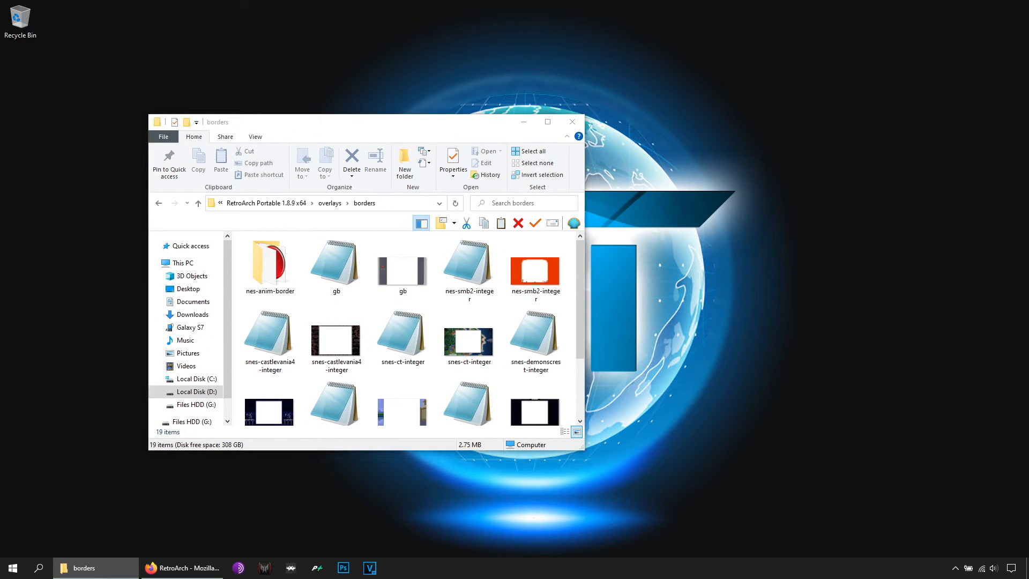
right_click(535, 386)
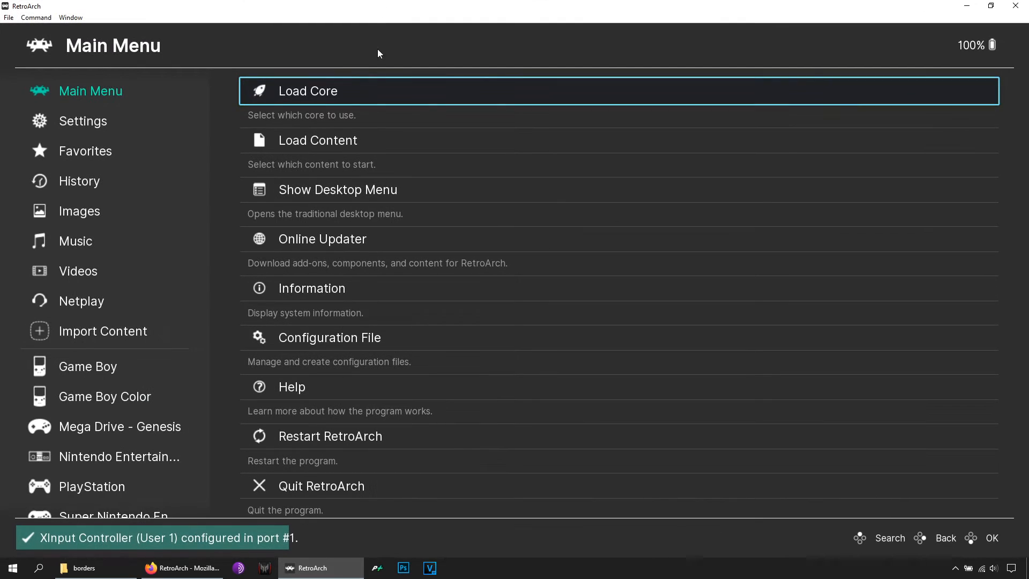
Run the game from favourites and load the Mega Man X (USA) (Rev 1).cfg overlay preset.
click(85, 150)
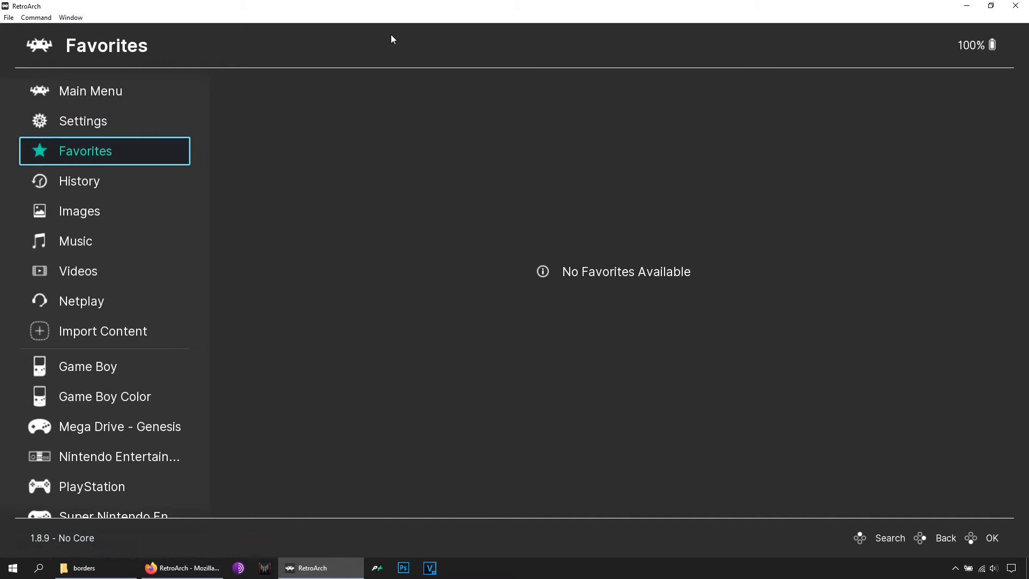
click(79, 181)
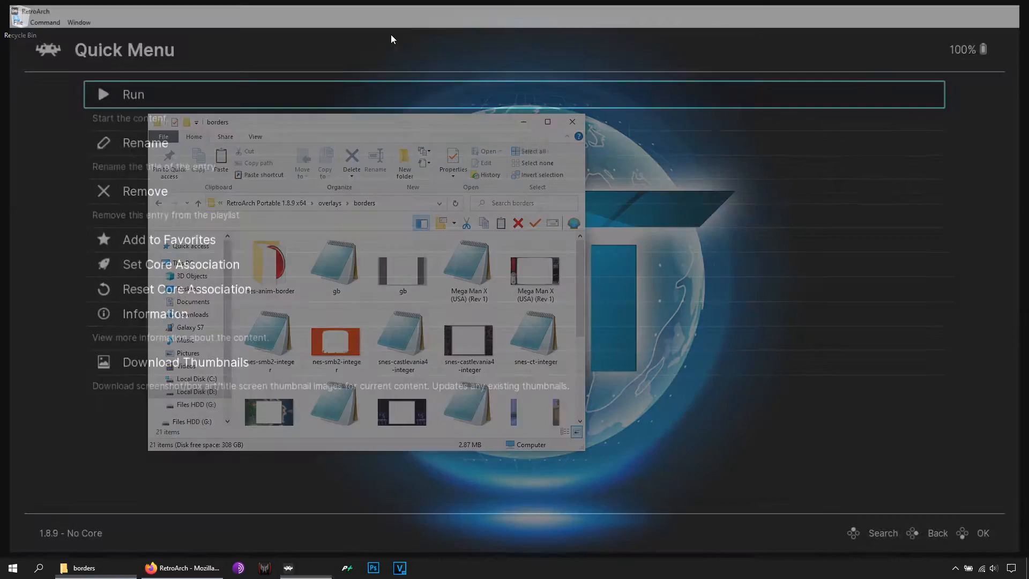
click(133, 94)
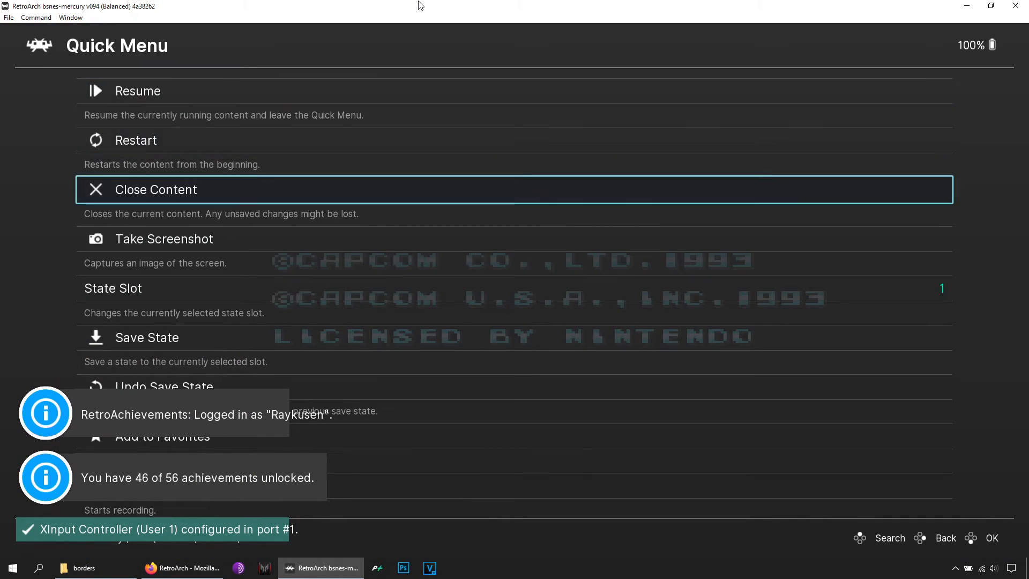
scroll(down, 3)
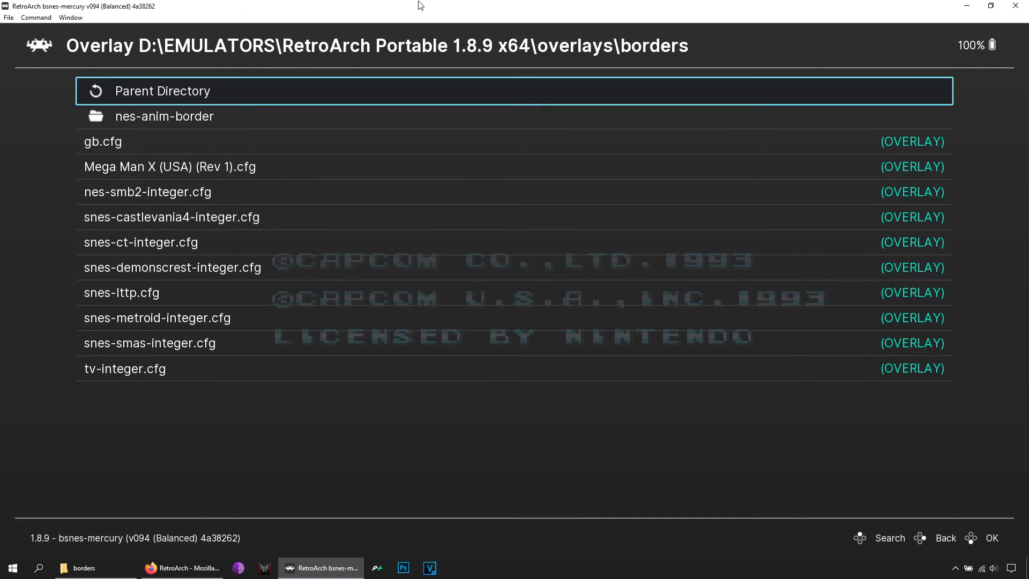
click(170, 166)
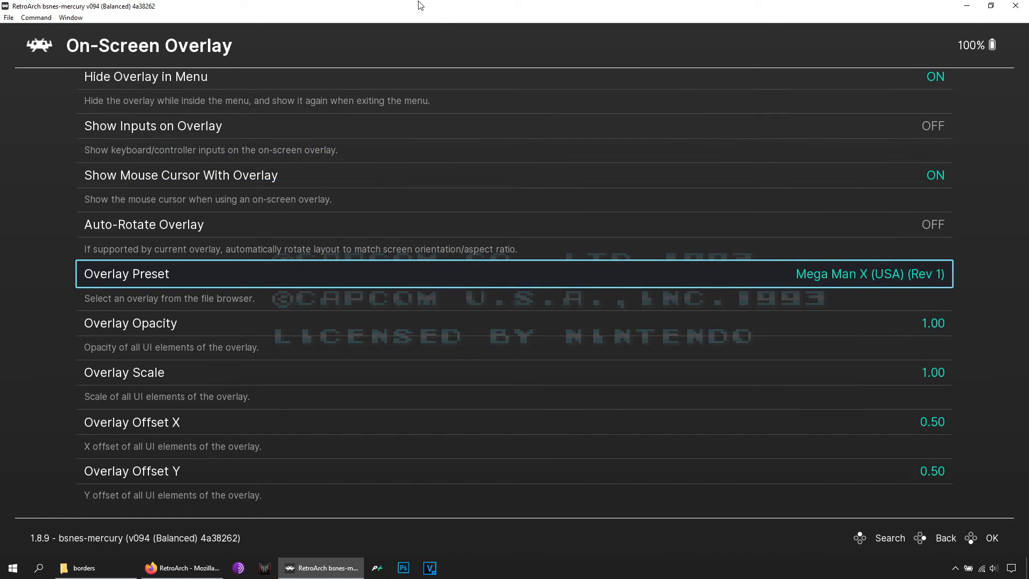